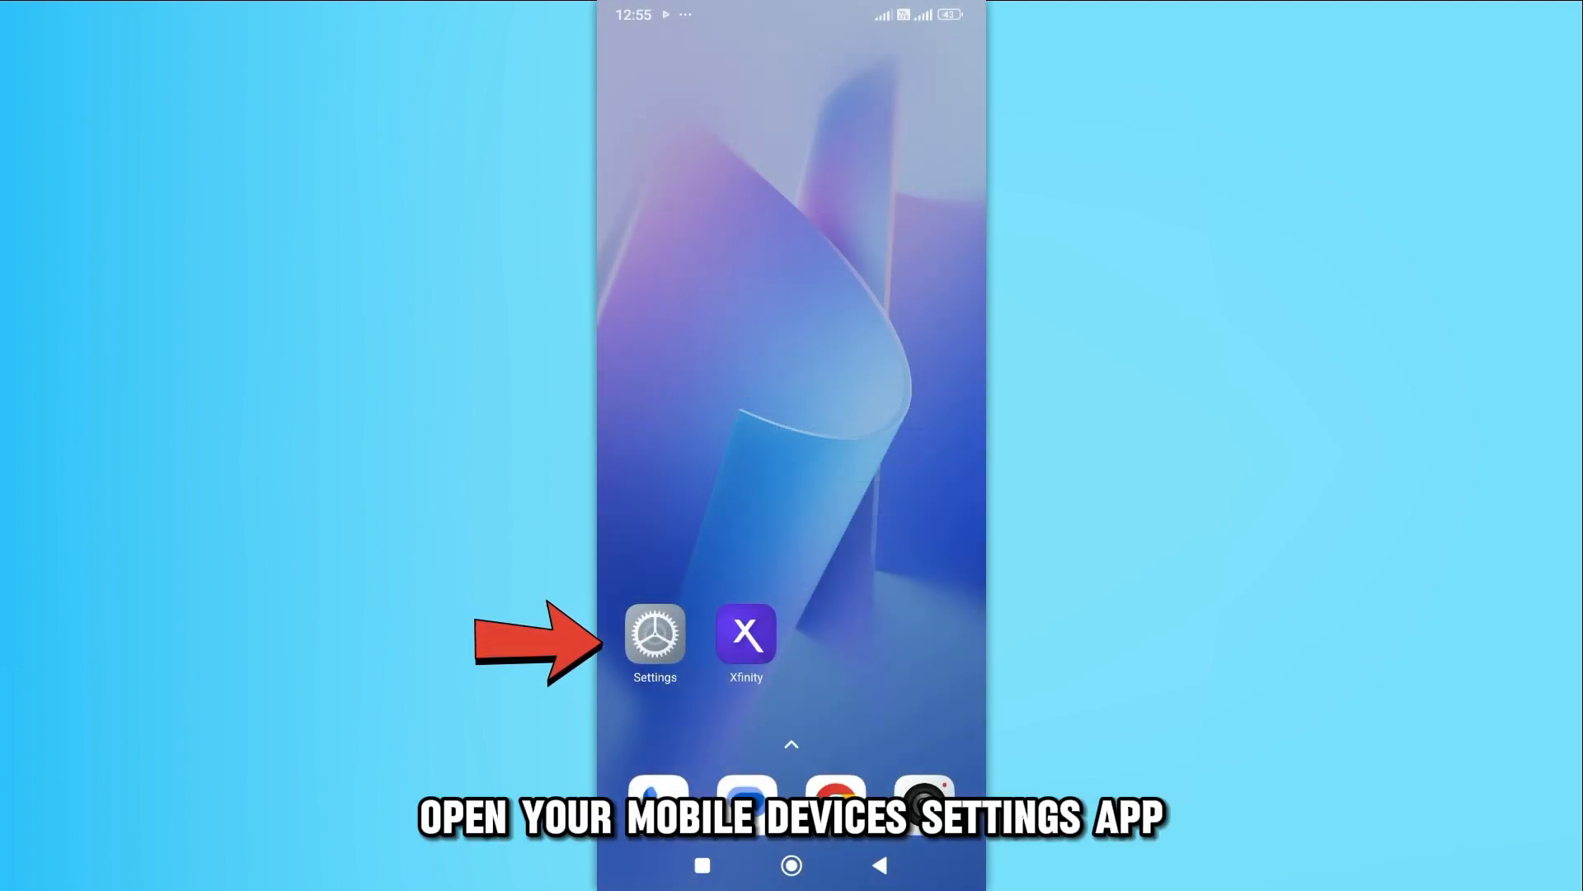
# Launch the Settings app from the home screen
pyautogui.click(653, 636)
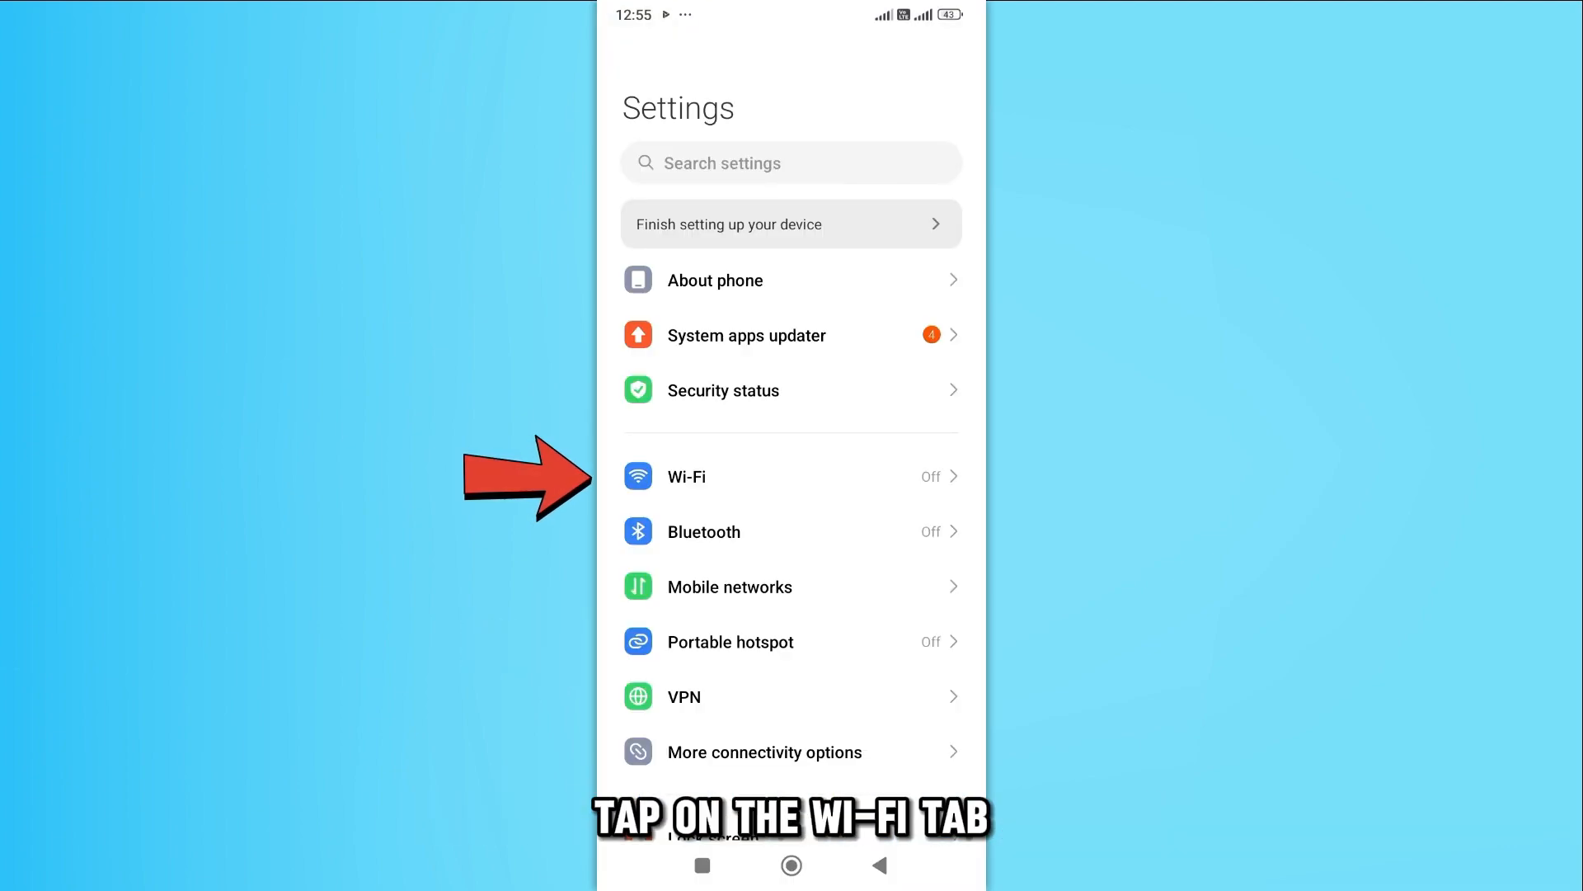
# Switch Wi-Fi on and join the Fly-Fi network, landing on JetBlue's Fly-Fi page
pyautogui.click(685, 475)
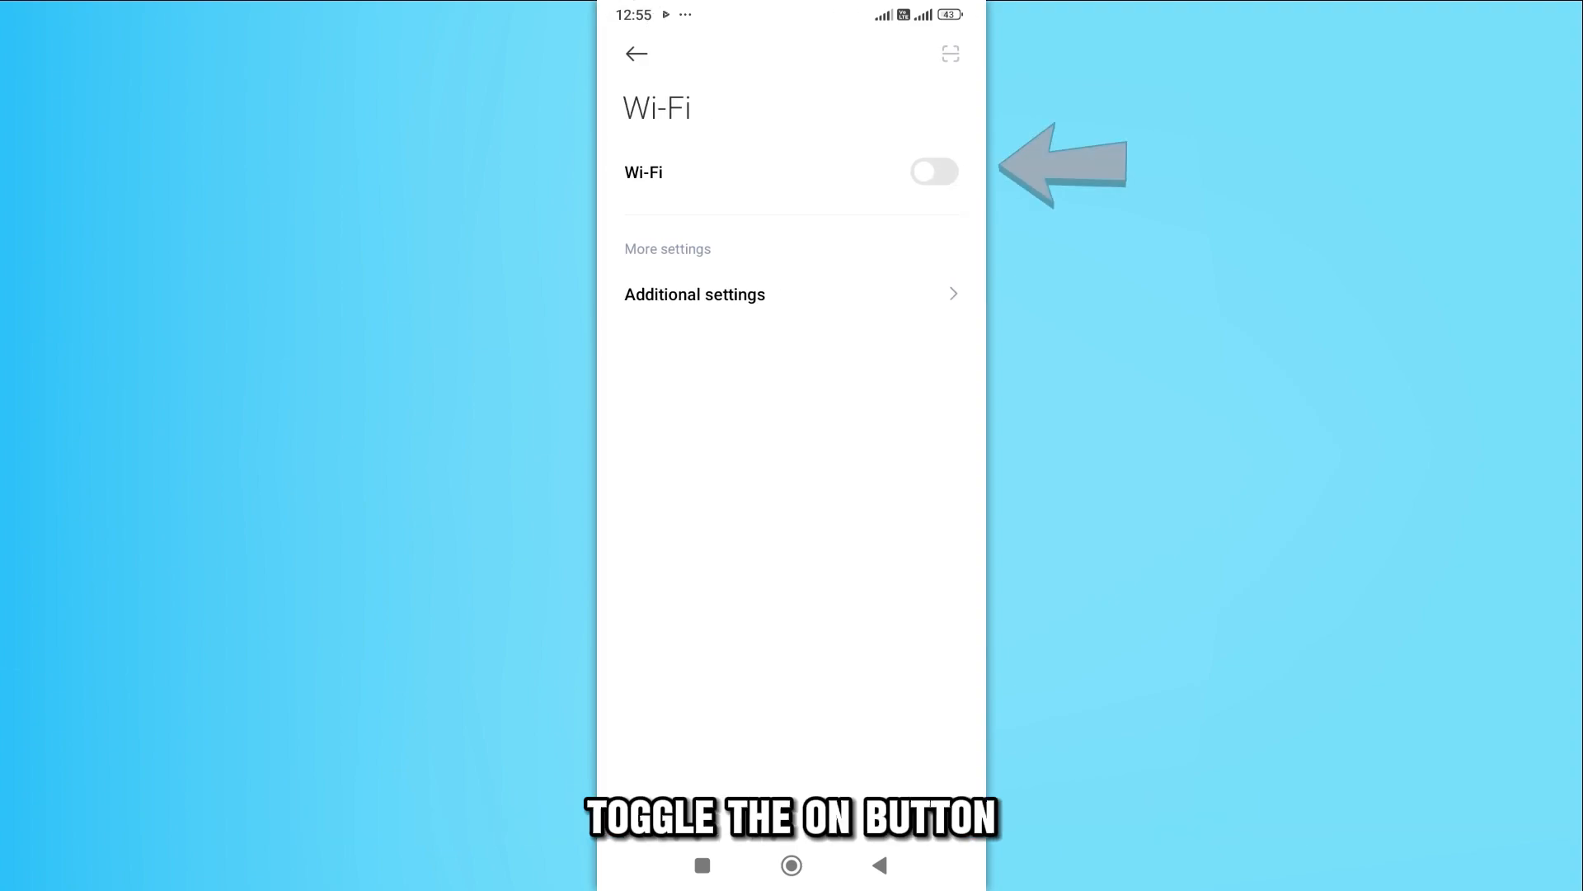
pyautogui.click(932, 171)
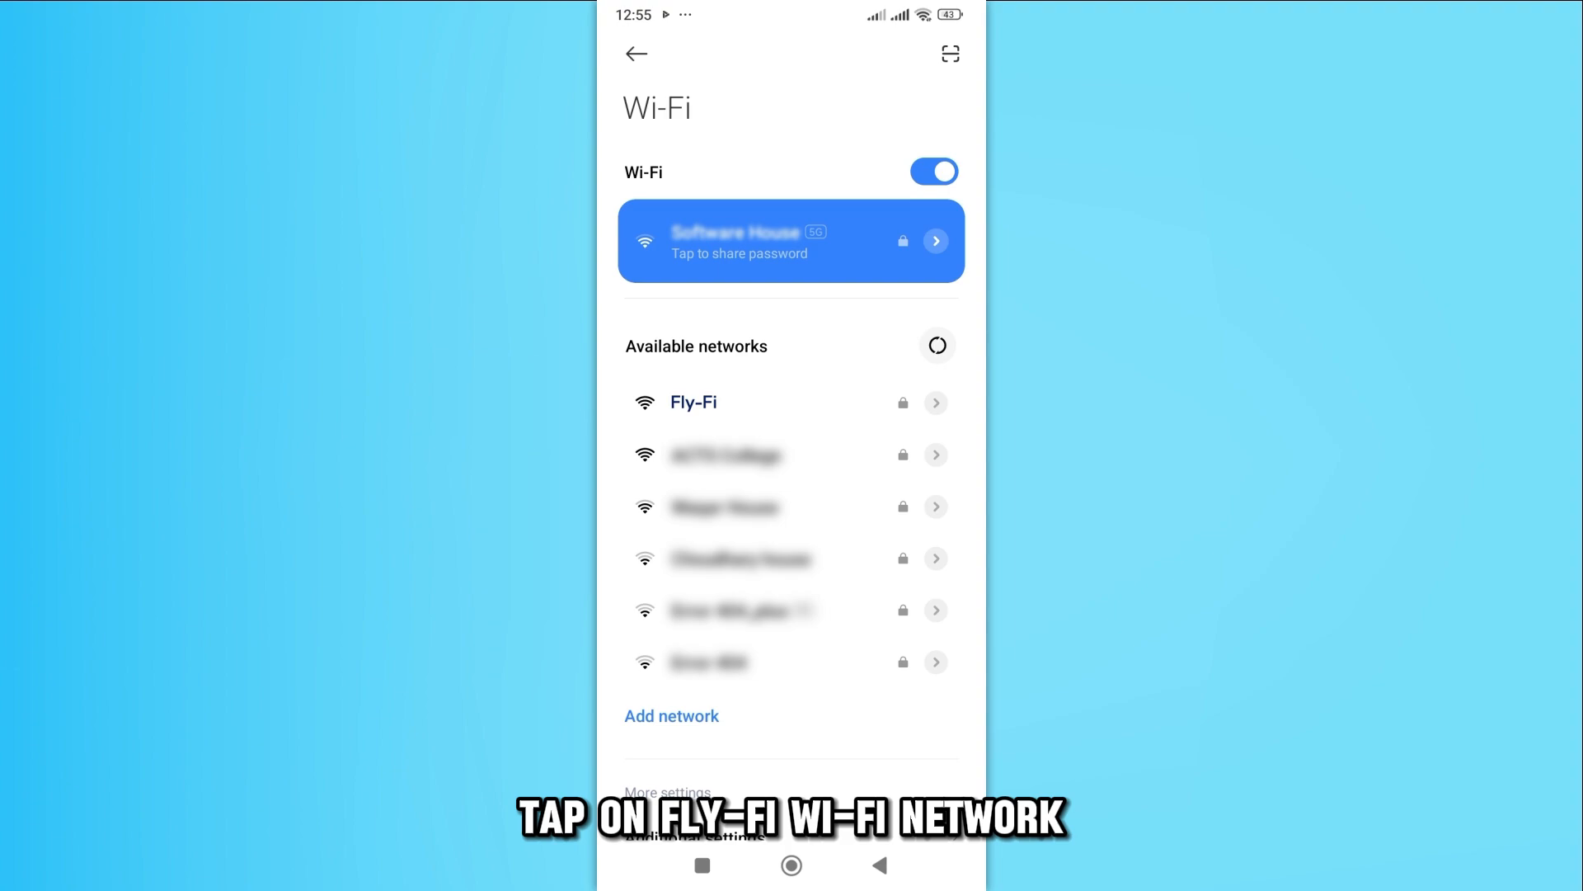
pyautogui.click(692, 401)
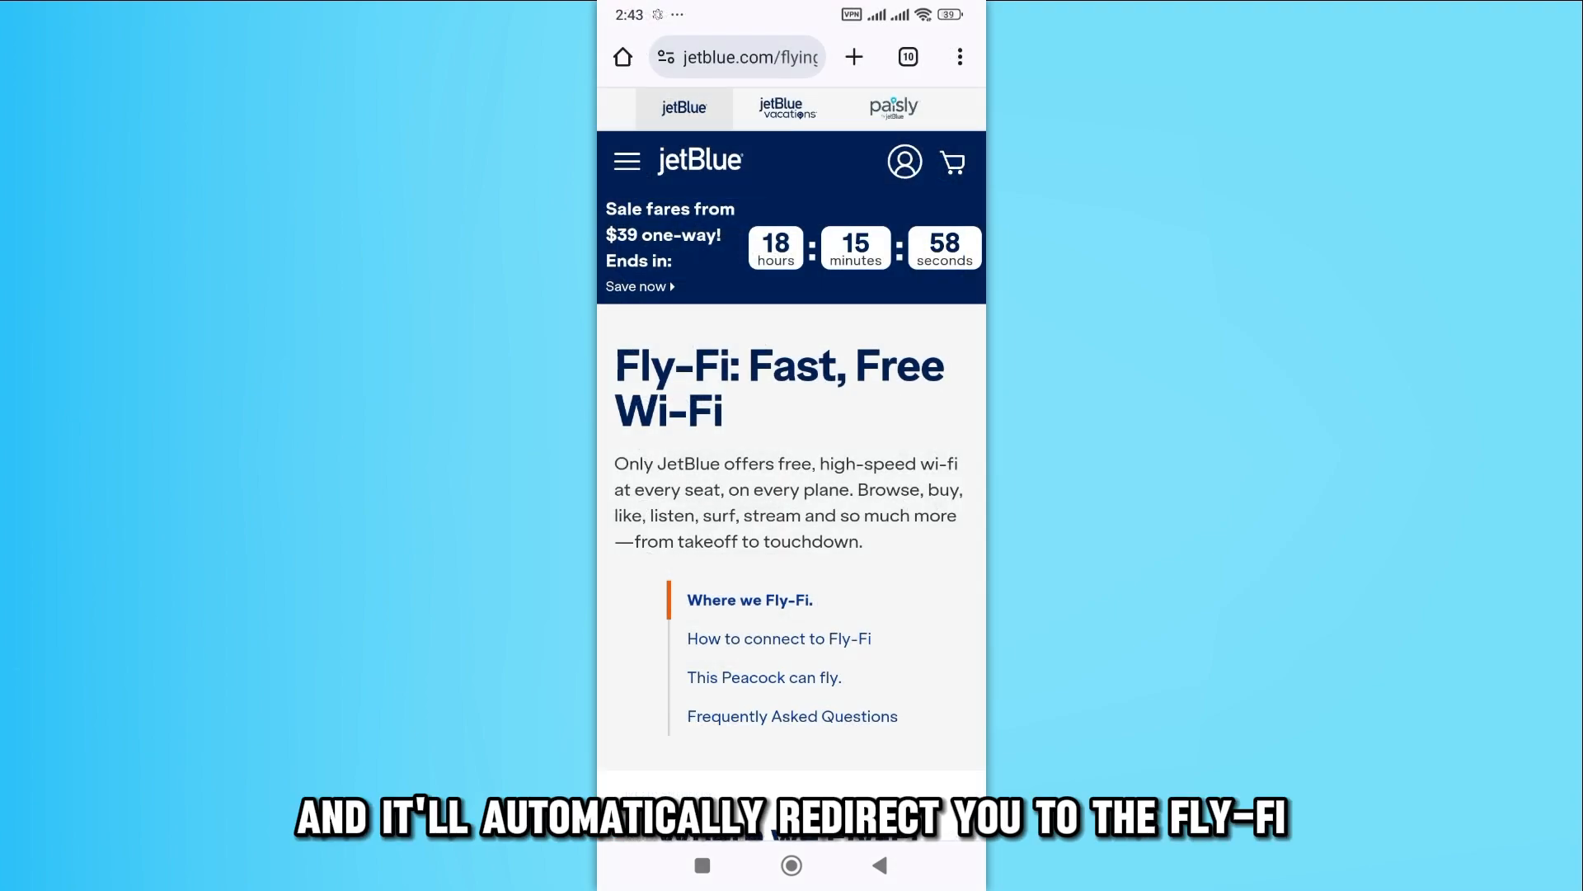